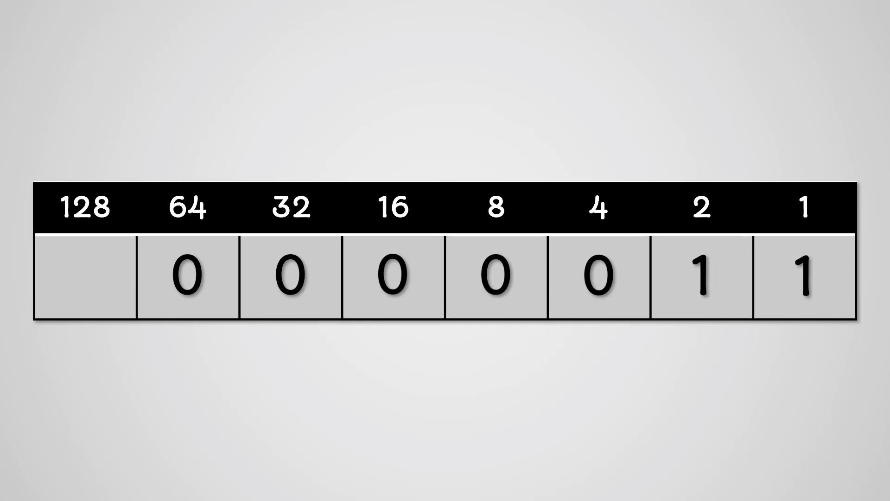
pyautogui.click(86, 272)
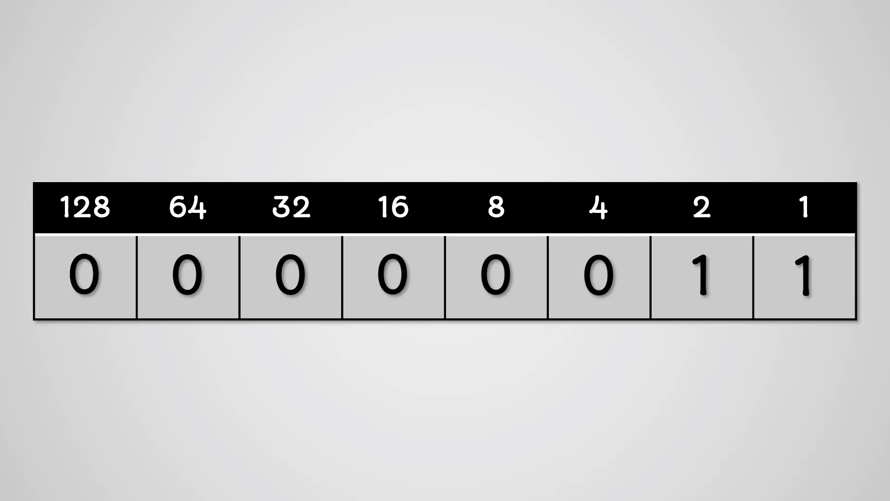